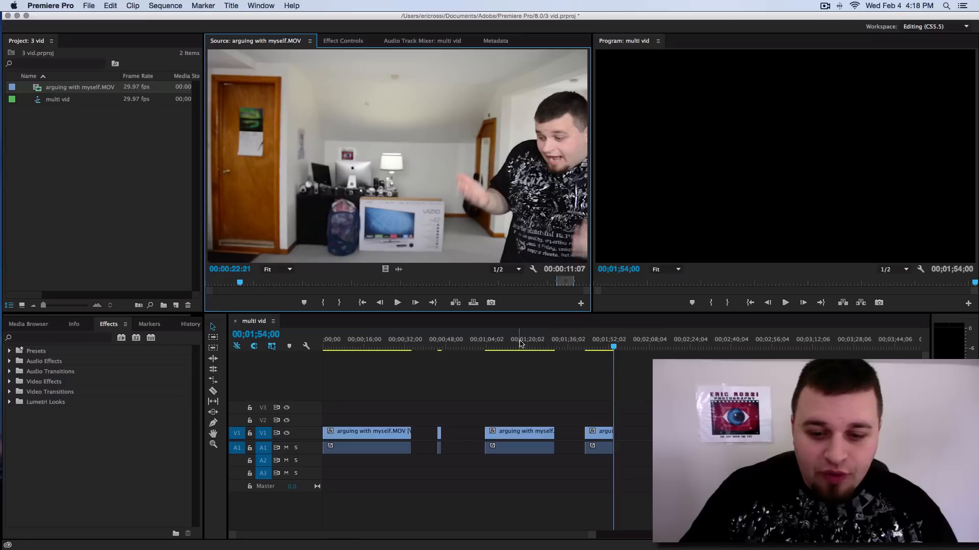
Scrub the expanded sequence through the orange-hoodie take to the later take near the end.
click(496, 339)
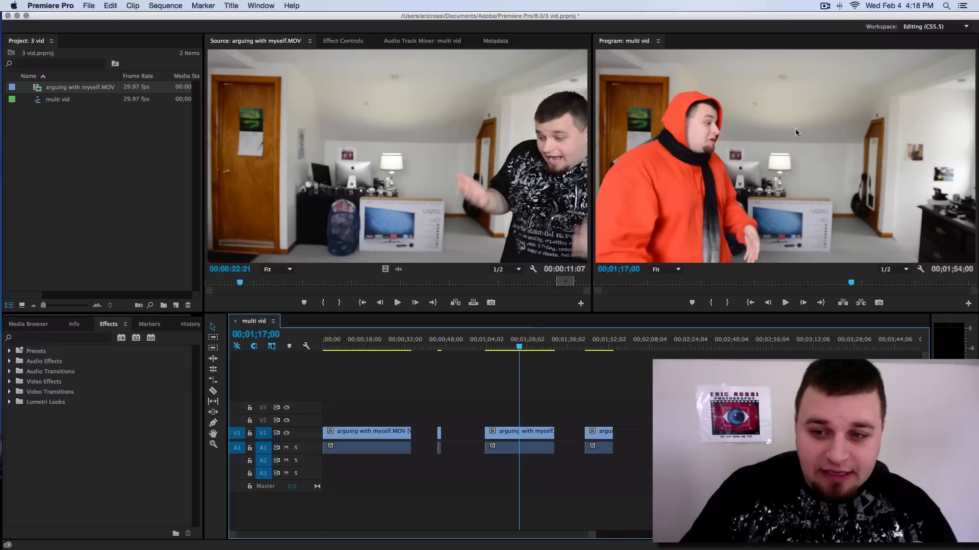
mouse_move(766, 223)
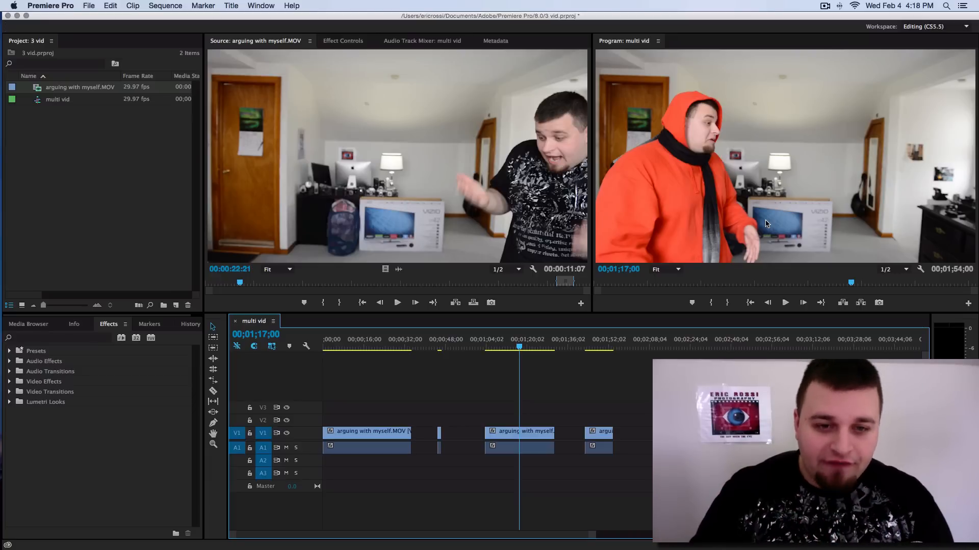
click(599, 339)
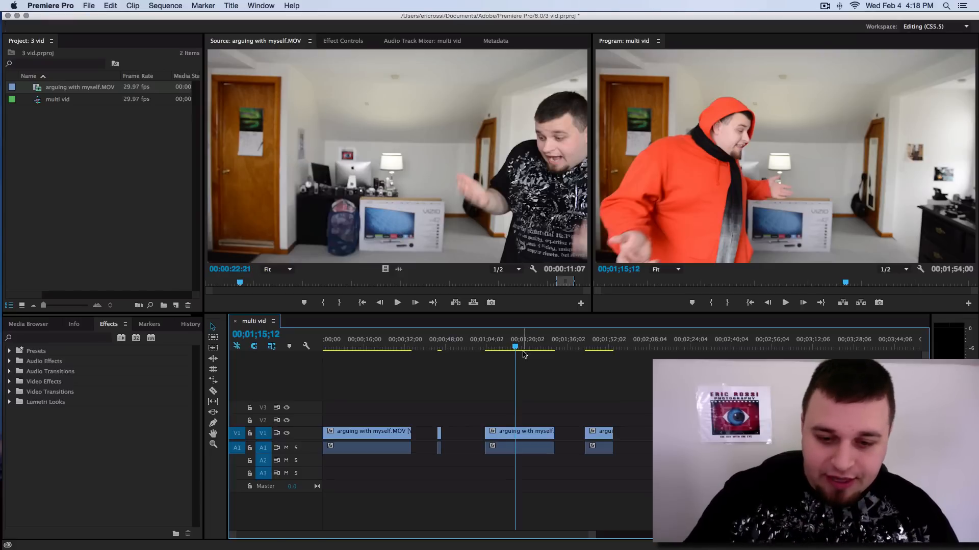
mouse_move(548, 376)
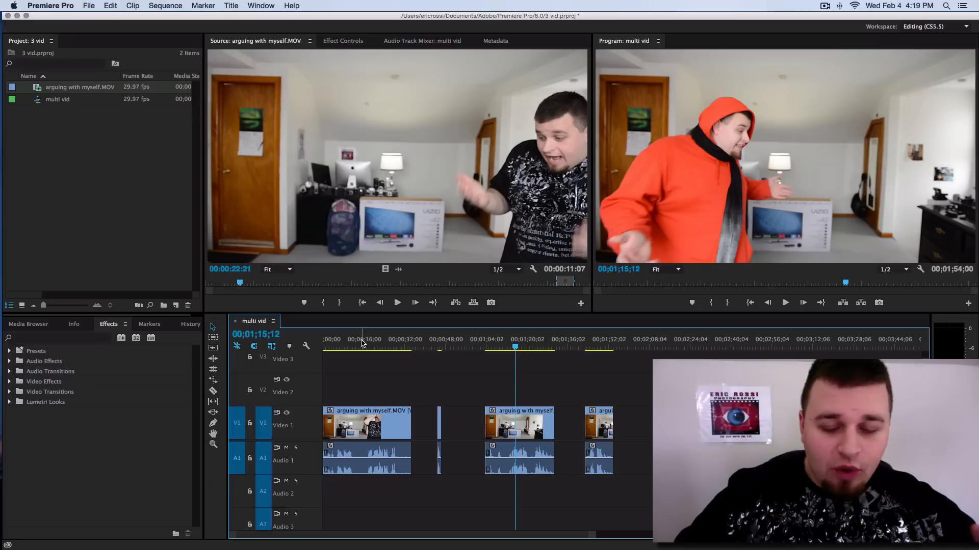
mouse_move(480, 320)
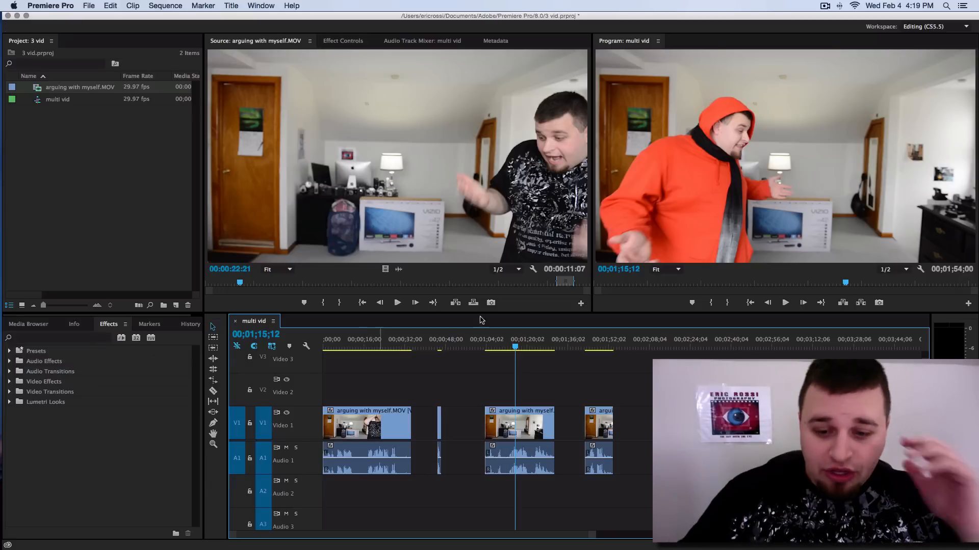
click(596, 347)
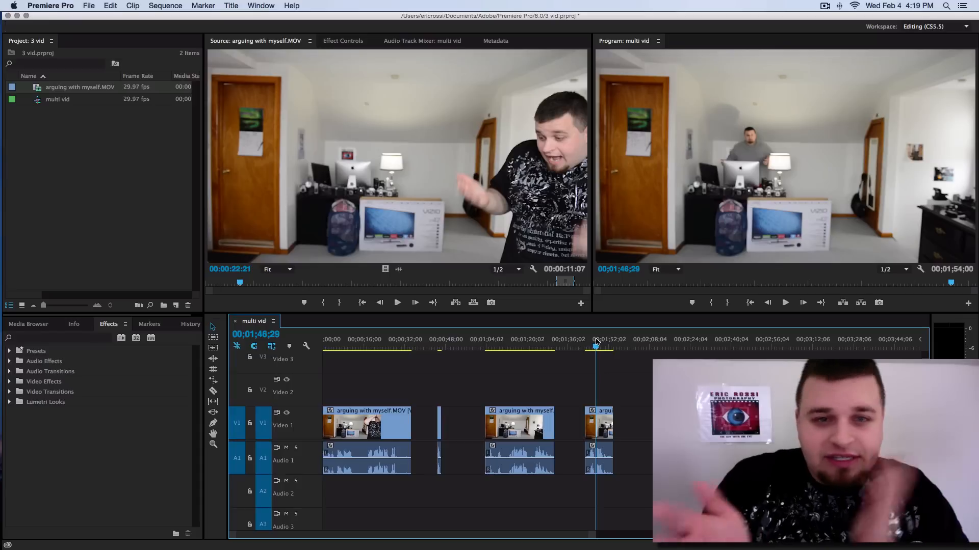
mouse_move(283, 81)
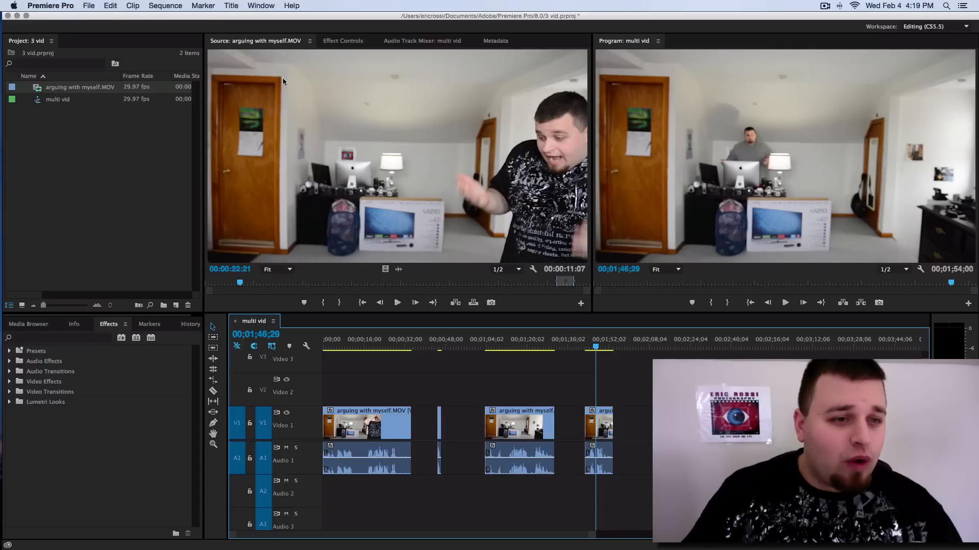
mouse_move(245, 277)
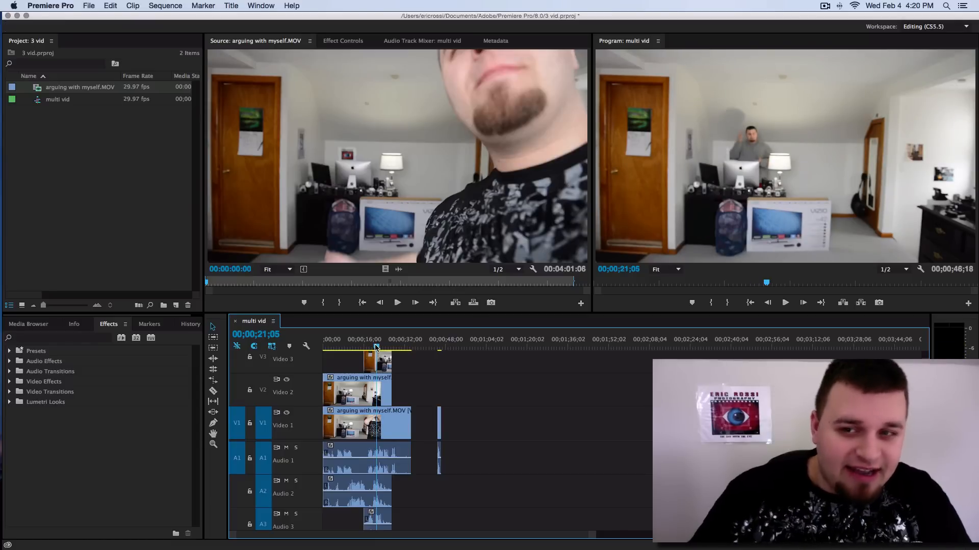
Move the playhead to 00;00;16;01 and load the Video 3 copy in the Source Monitor.
click(365, 347)
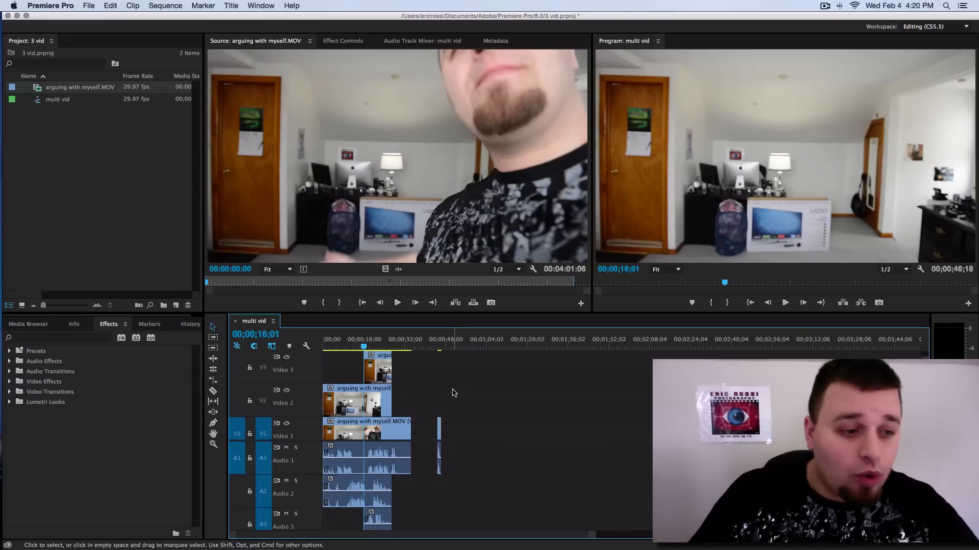
click(29, 324)
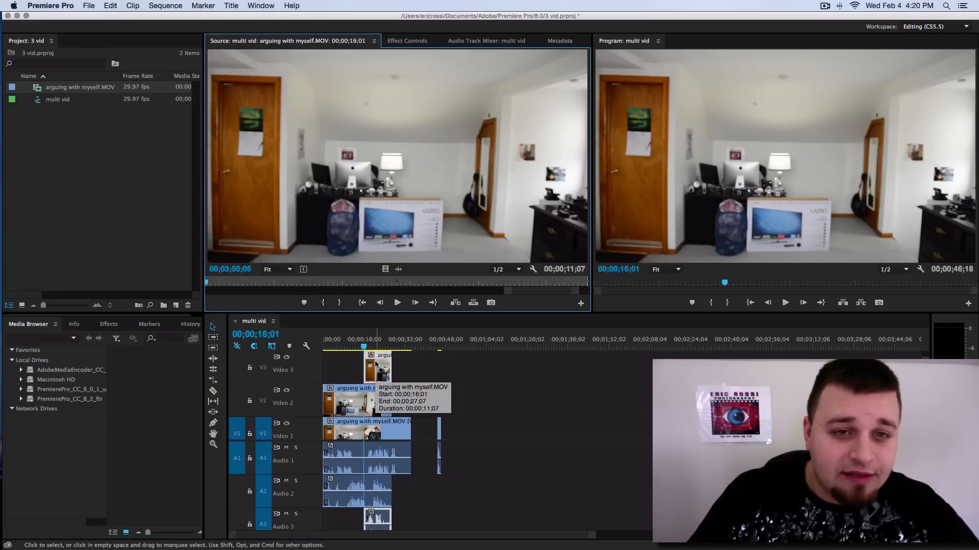
Apply Eight-Point Garbage Matte from Video Effects > Keying to the Video 3 copy.
click(406, 41)
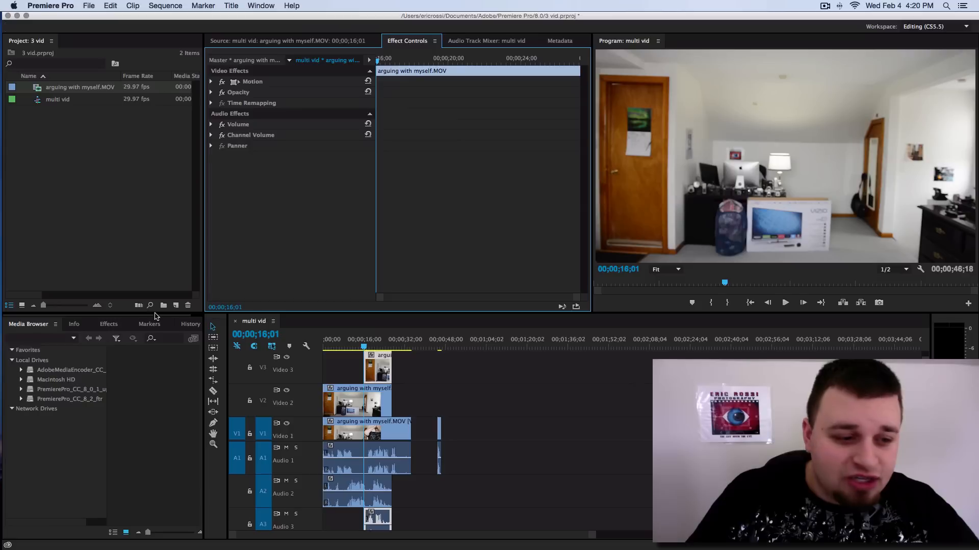
click(109, 324)
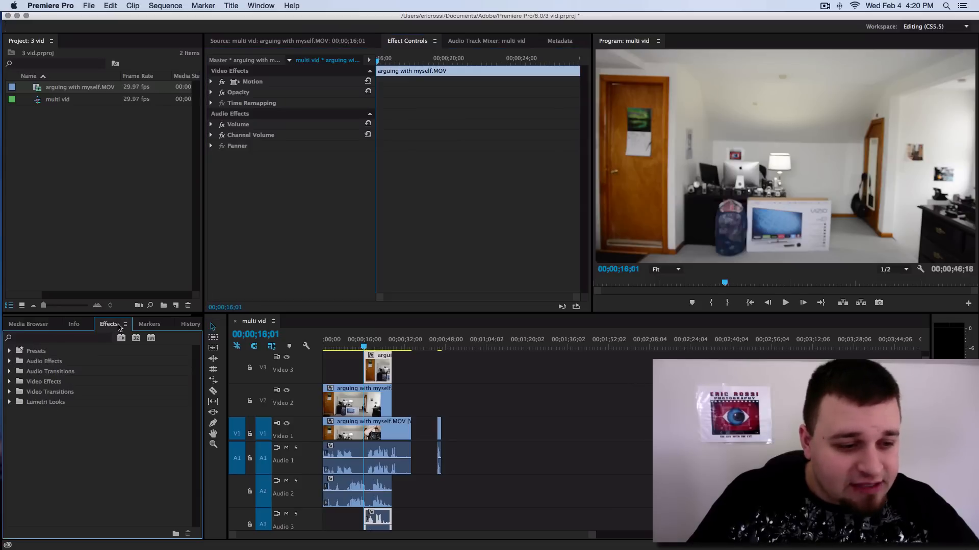
click(9, 381)
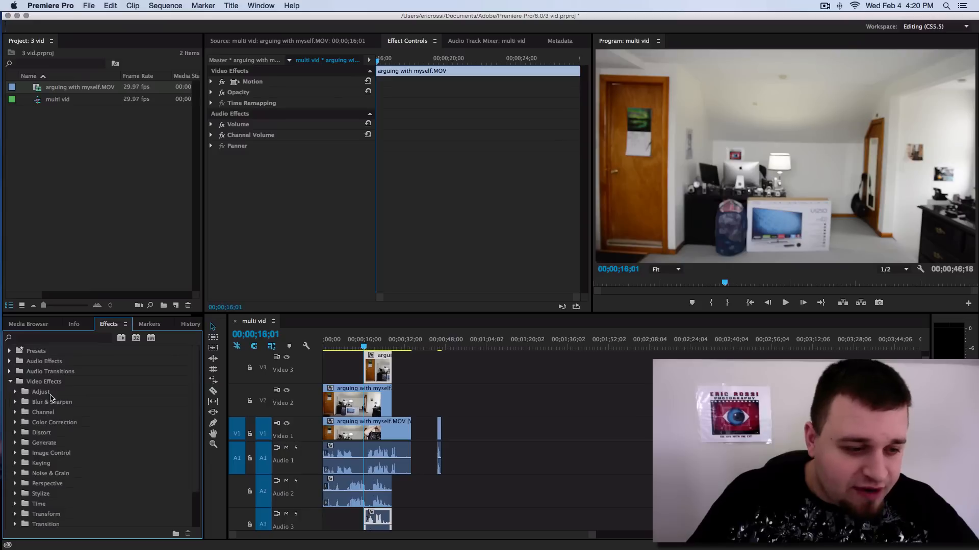
click(40, 420)
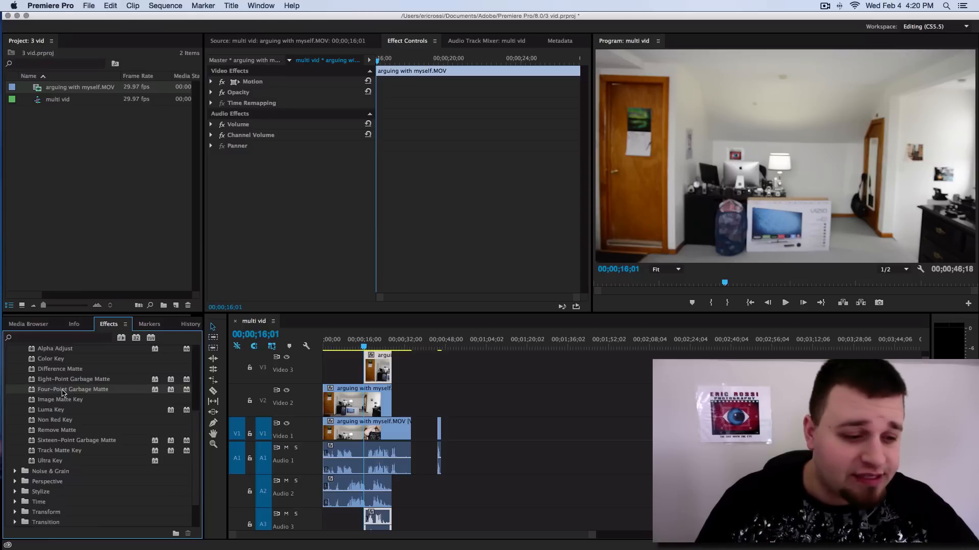
mouse_move(37, 382)
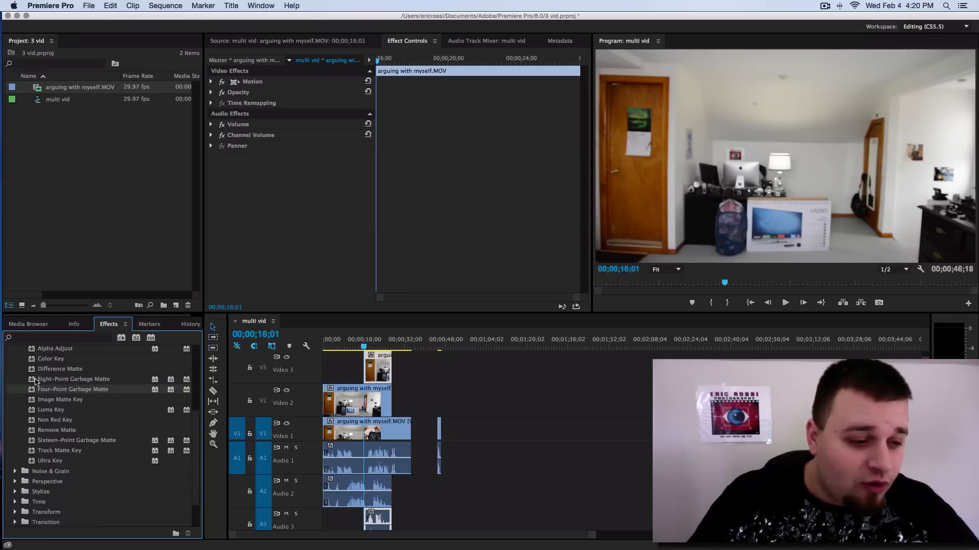
double_click(73, 378)
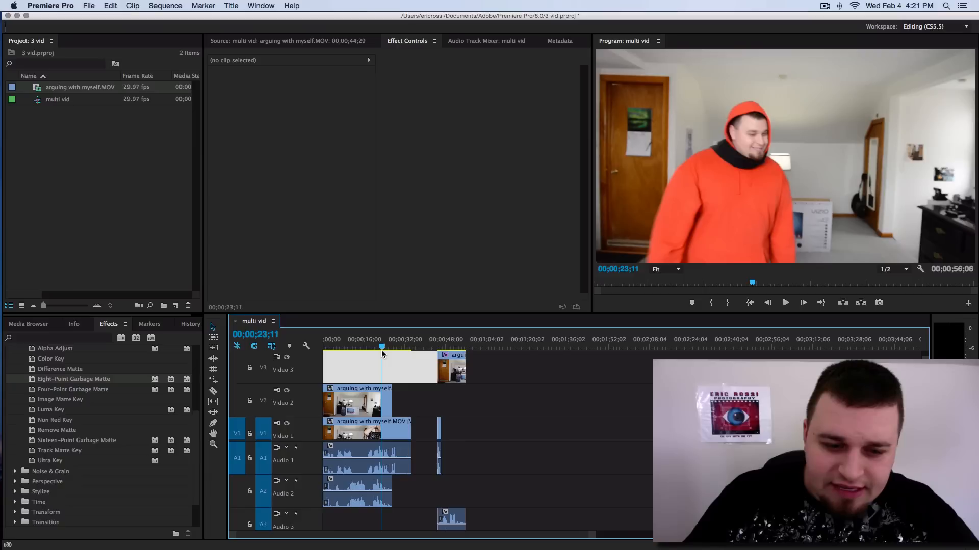
Shift the Video 3 copy and its audio to start near 00;00;27;08.
click(373, 339)
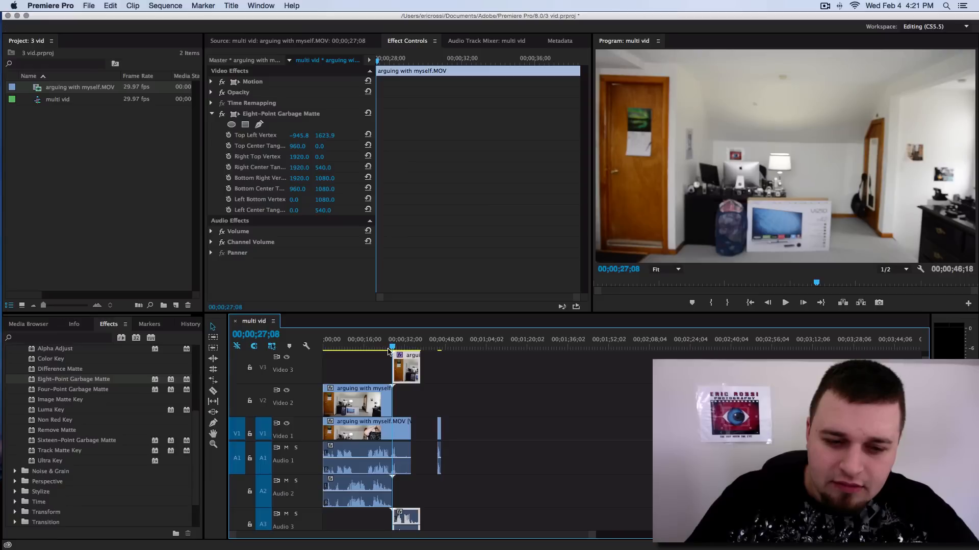
mouse_move(409, 415)
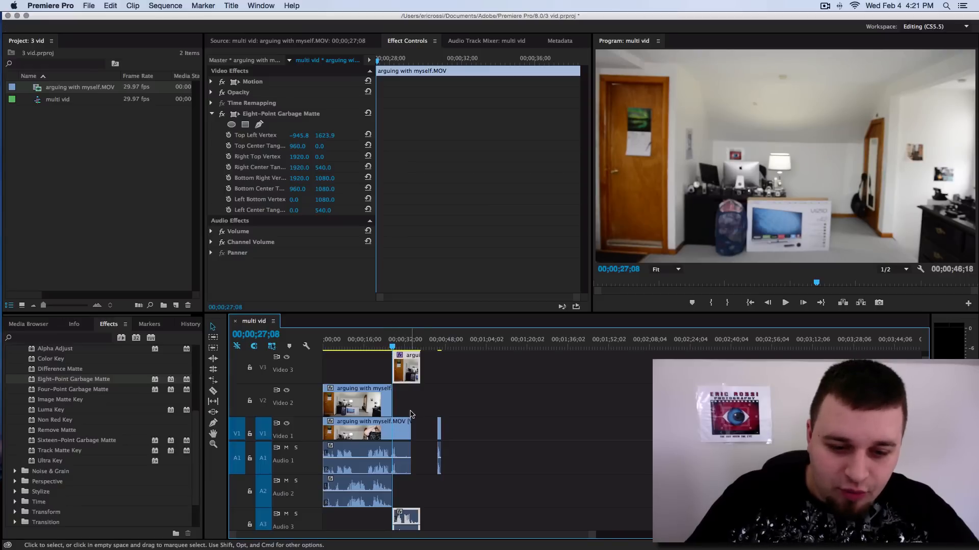
mouse_move(397, 433)
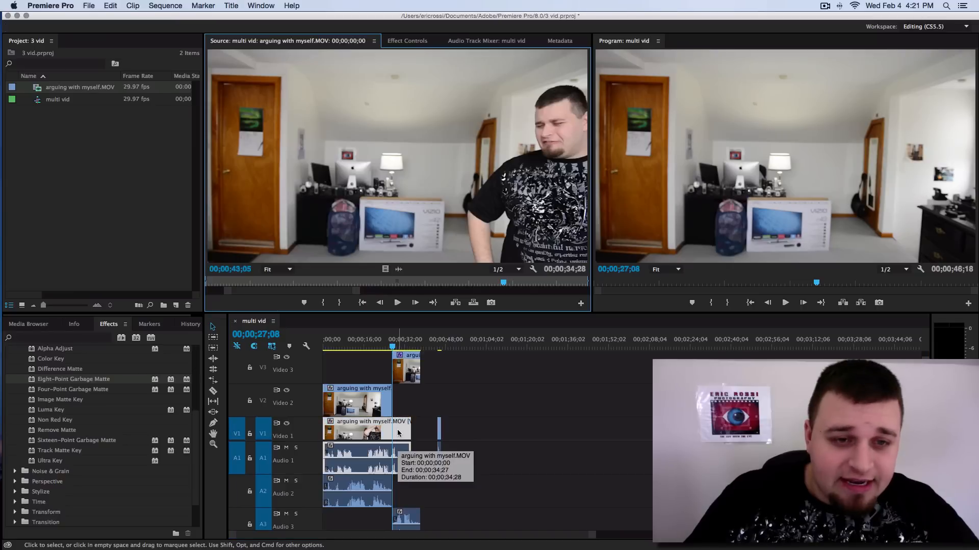
Show the bottom clip's Effect Controls and add Eight-Point Garbage Matte to it.
click(406, 40)
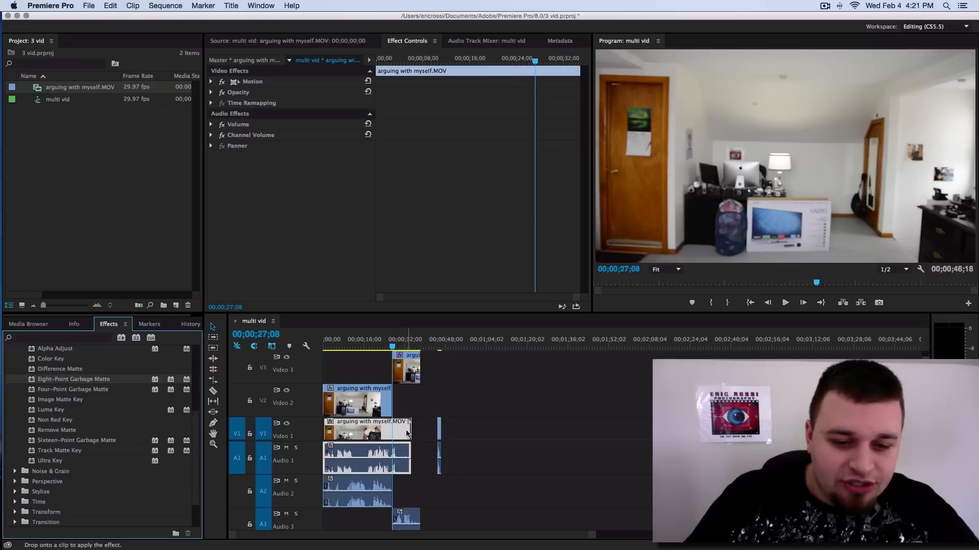
click(211, 113)
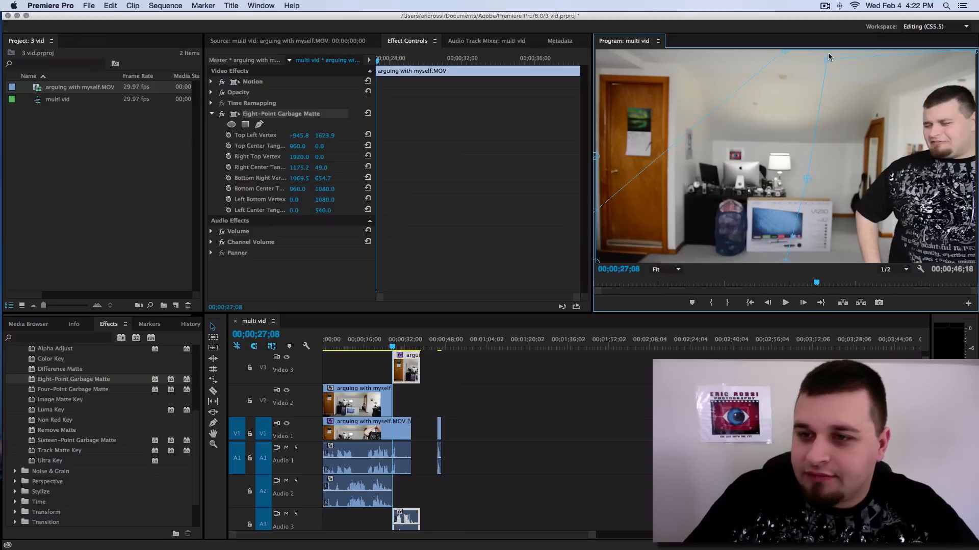
click(372, 347)
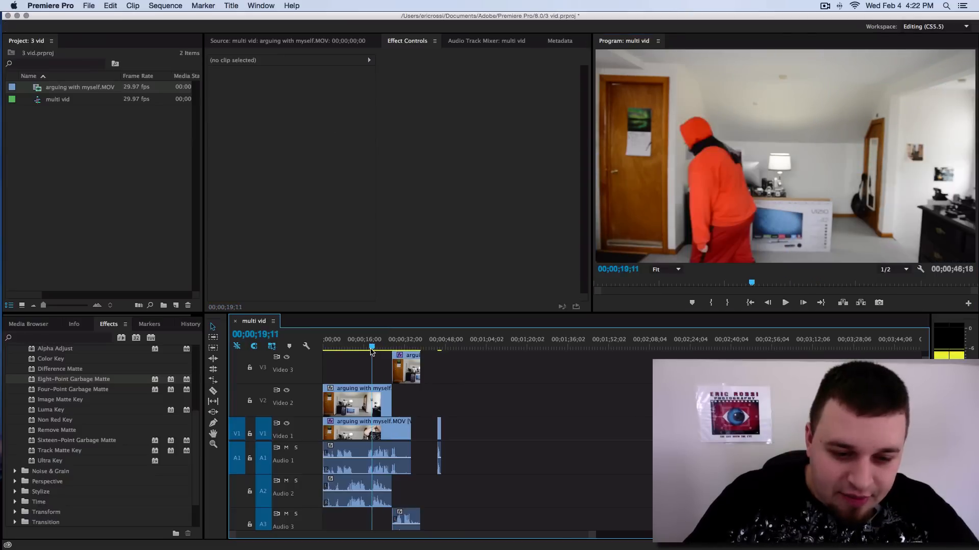
click(350, 347)
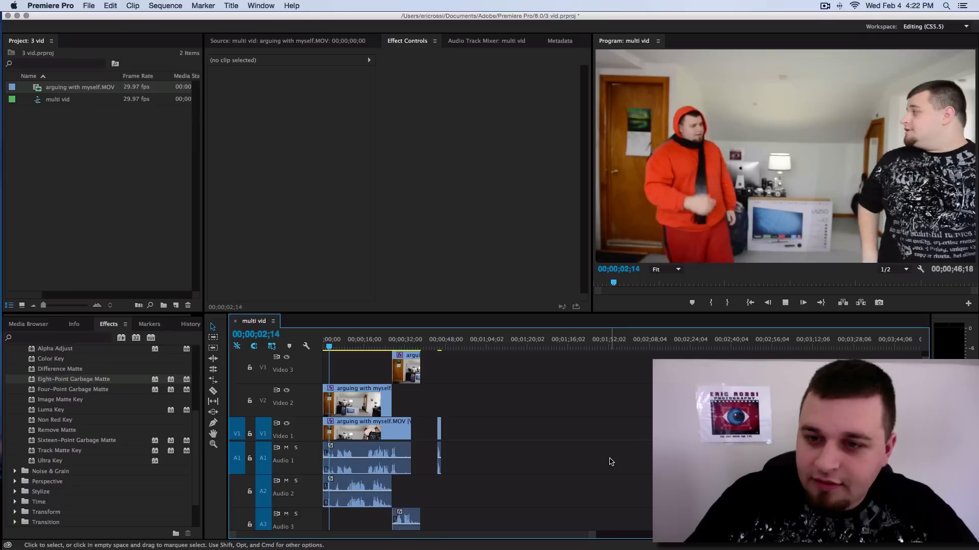
click(364, 348)
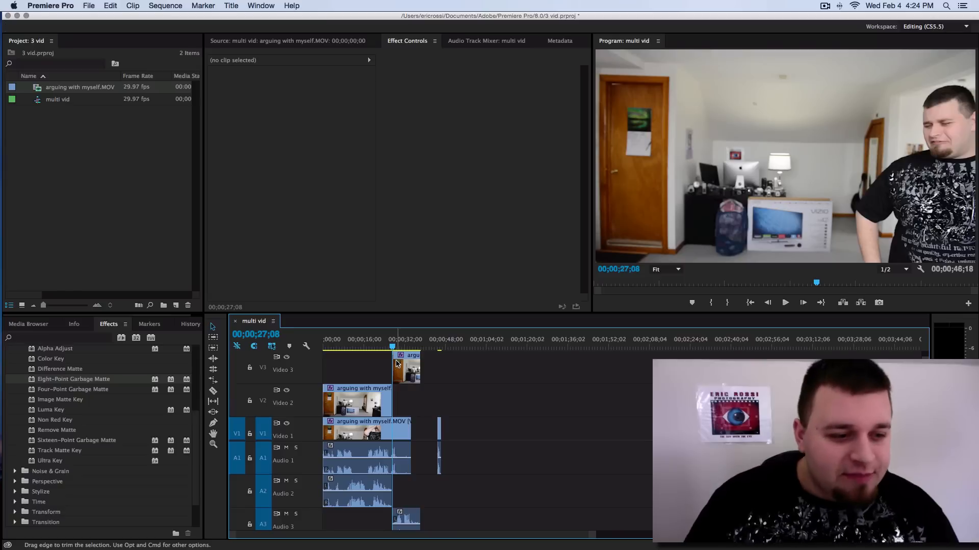
mouse_move(422, 359)
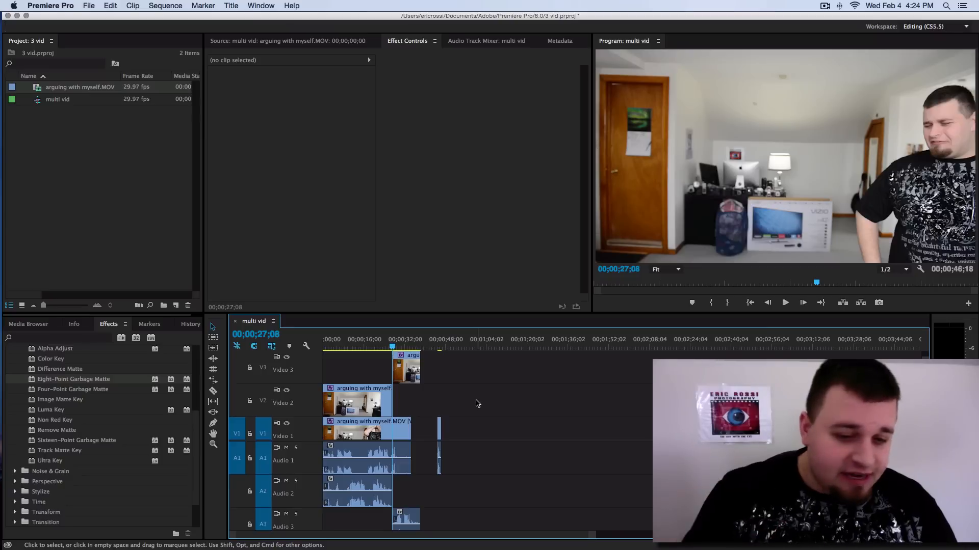
mouse_move(418, 400)
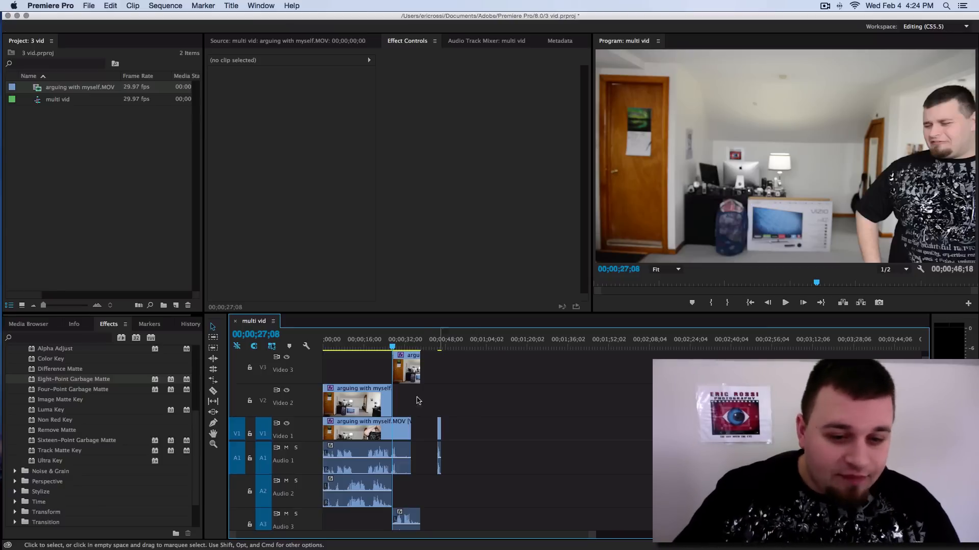